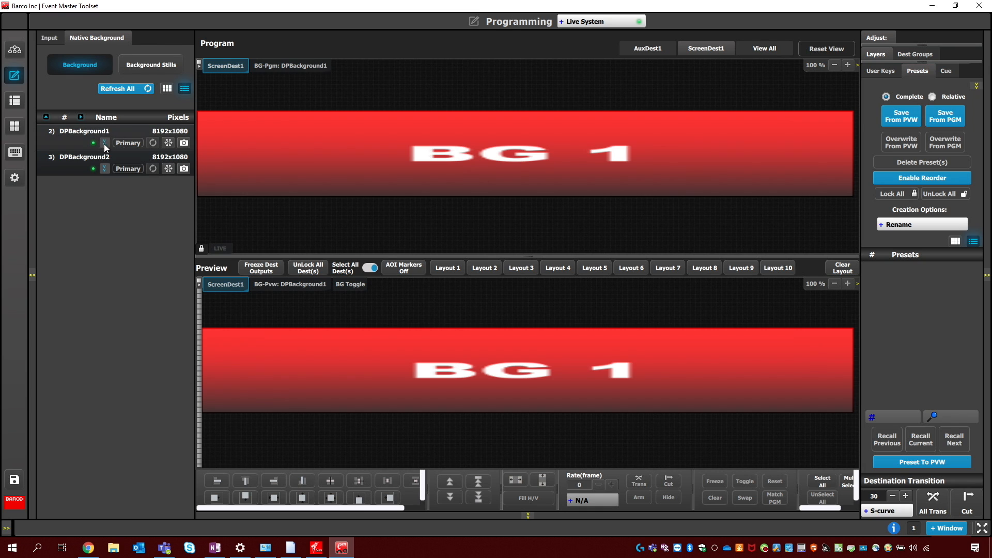
Expand DPBackground1 to reveal Auto Switch on and Backup1–3 set to None
click(104, 142)
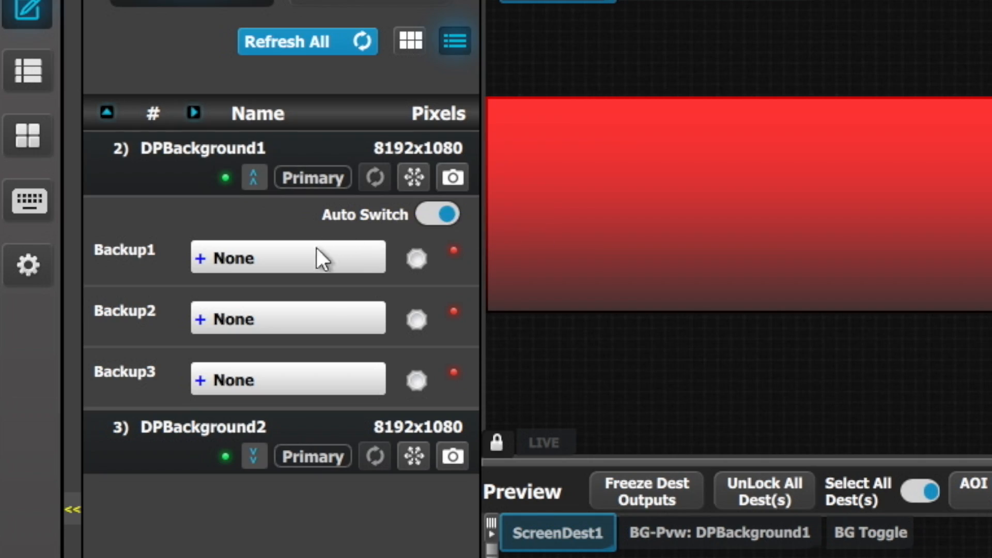
Assign DPBackground2 as Backup1 and the still store DPBackground as Backup2
click(286, 258)
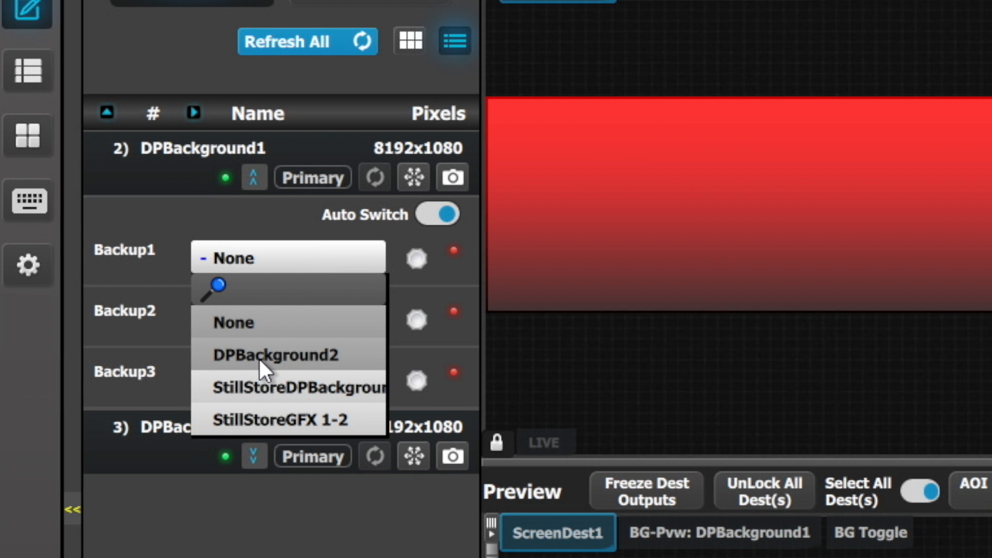
click(275, 354)
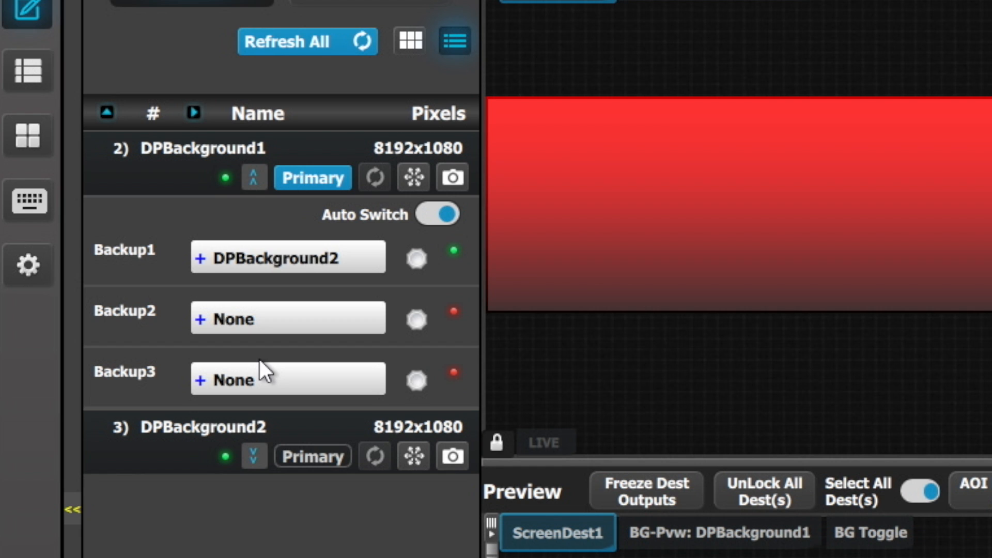
mouse_move(272, 364)
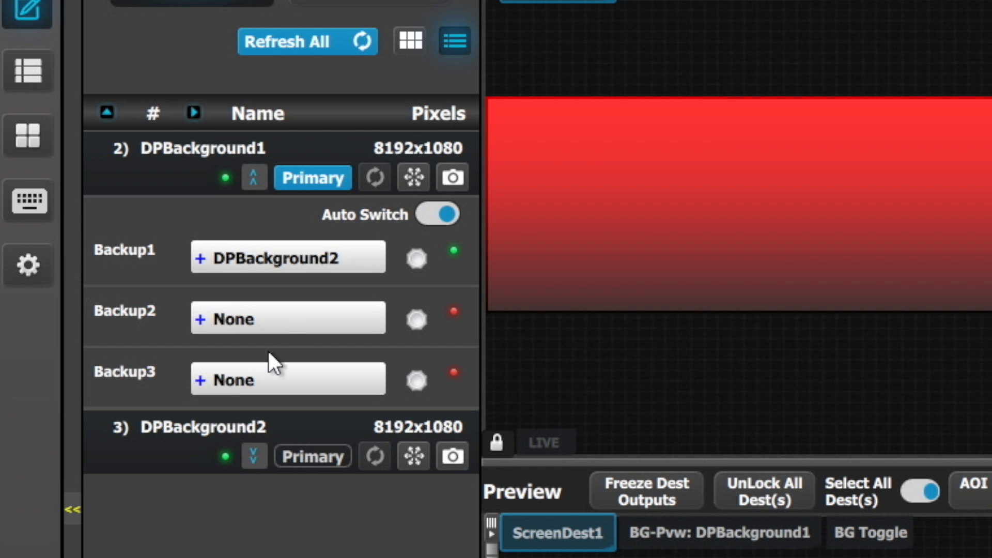
click(286, 319)
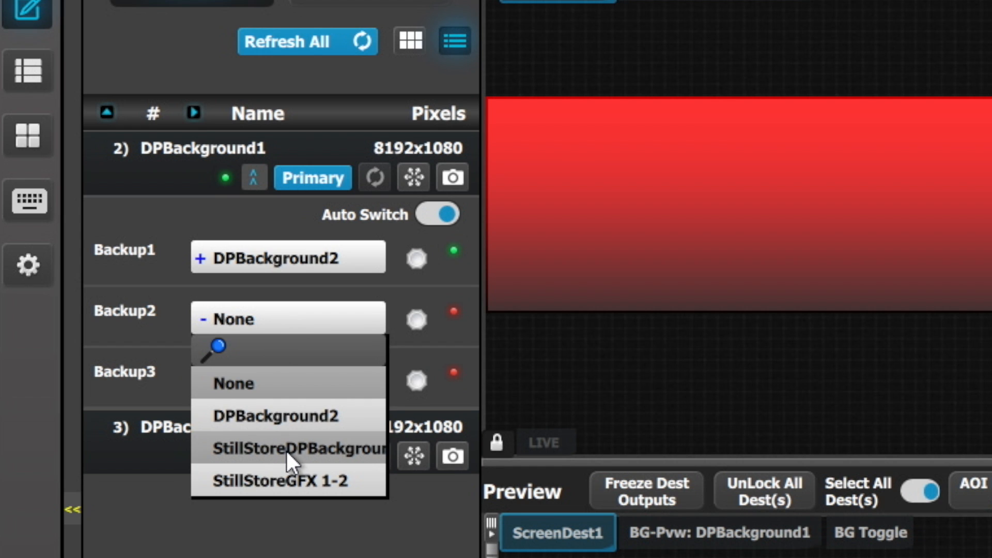
click(297, 448)
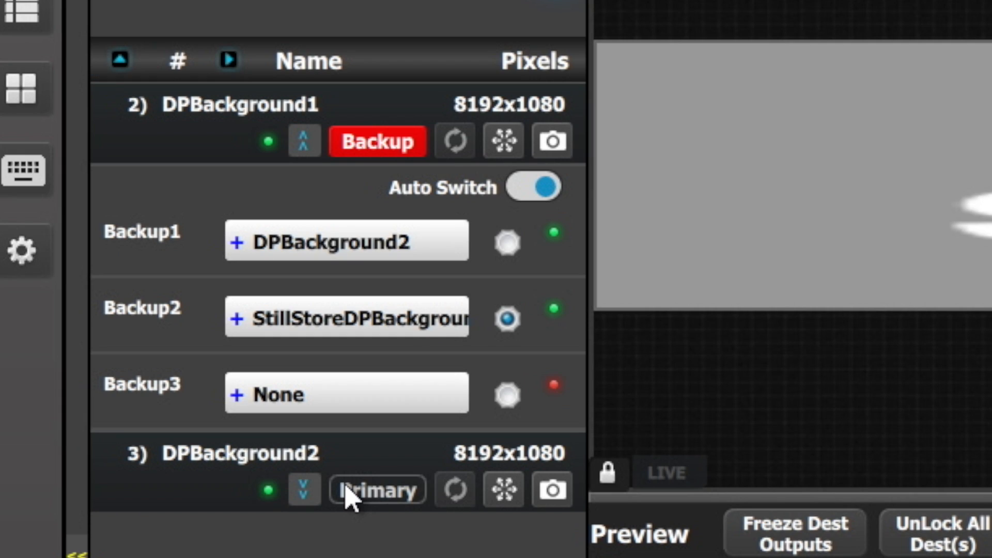
Restore DPBackground2 so DPBackground1 fails over to Backup1 and shows BG 2 on Program
click(507, 242)
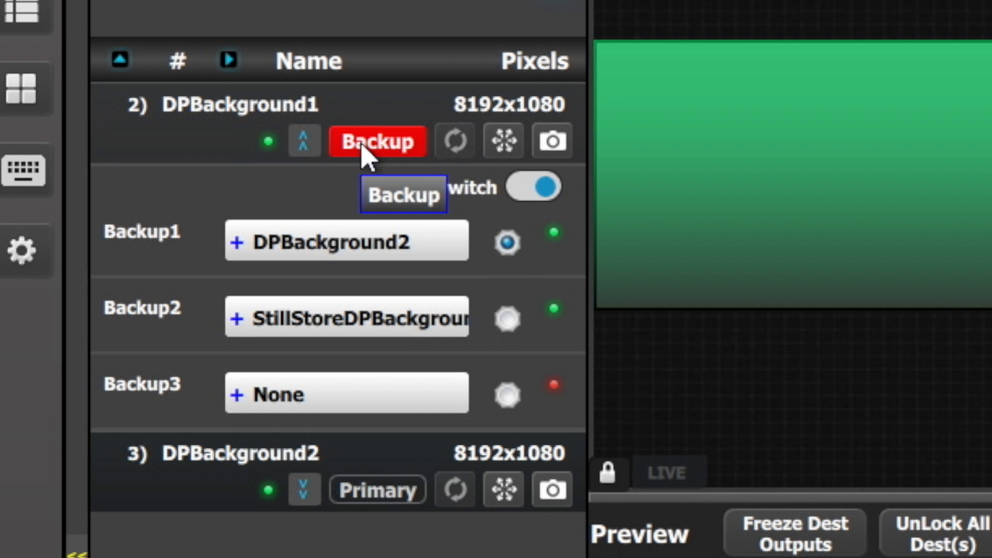
click(376, 141)
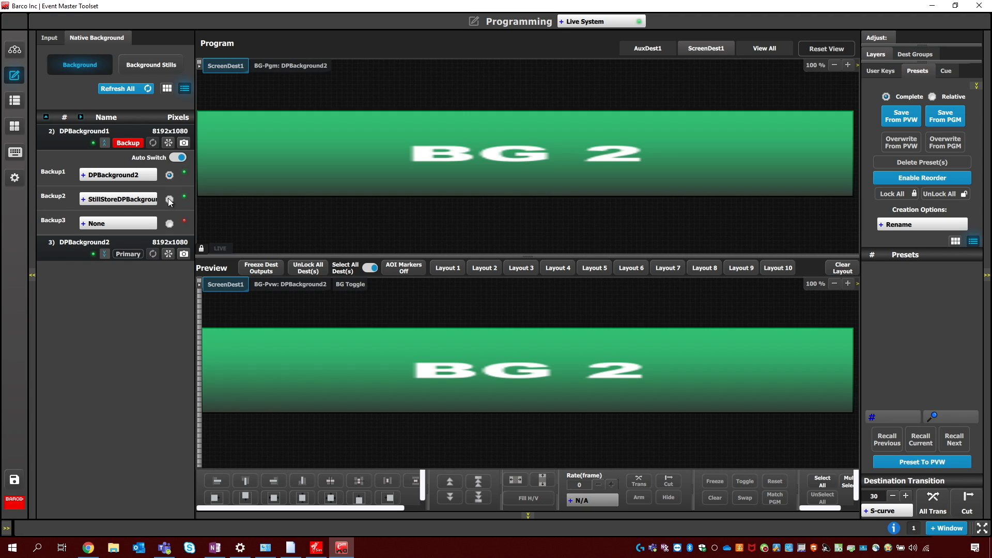
Manually switch DPBackground1 onto its still store Backup2, putting Still Store 1 on Program
click(169, 199)
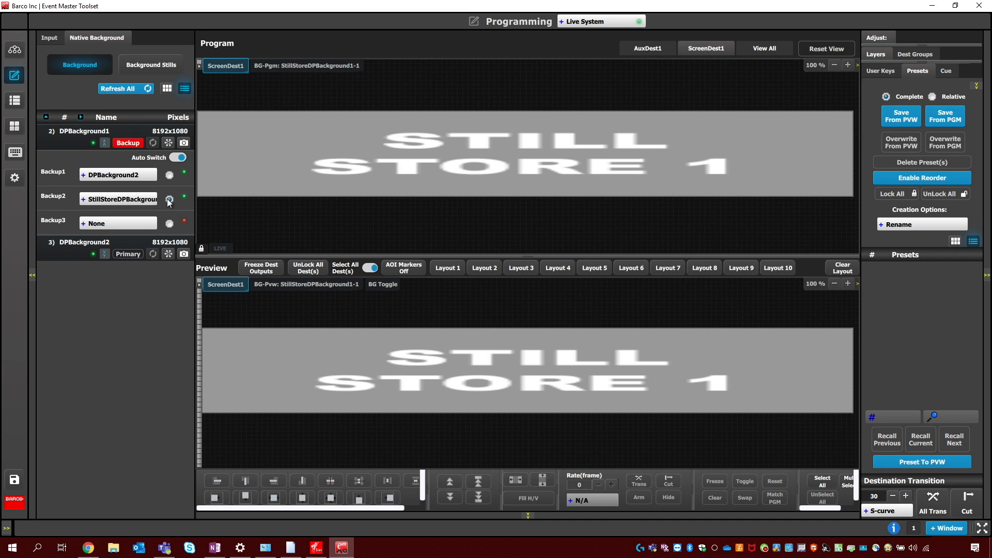